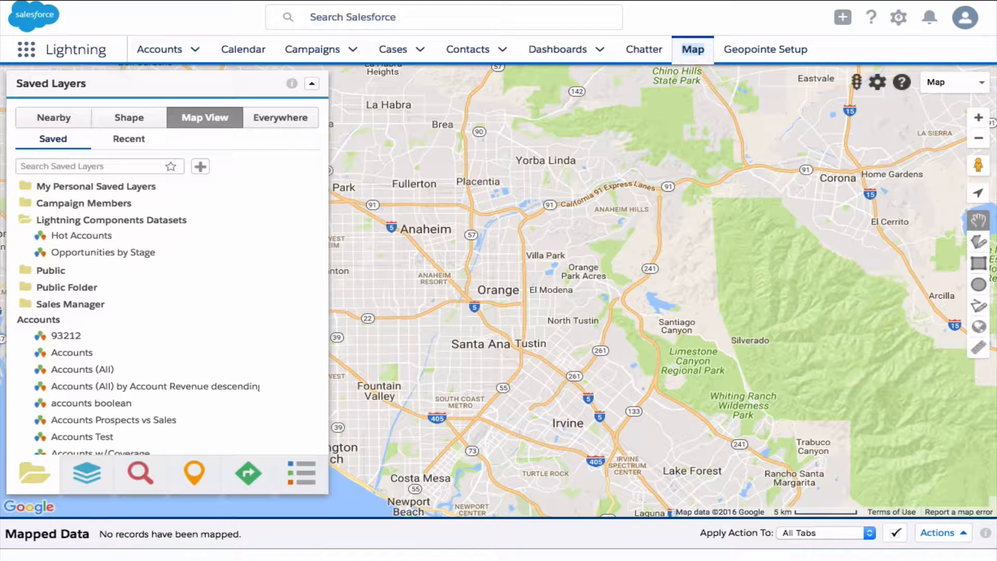
{"action": "mouse_move", "coordinate": [355, 311]}
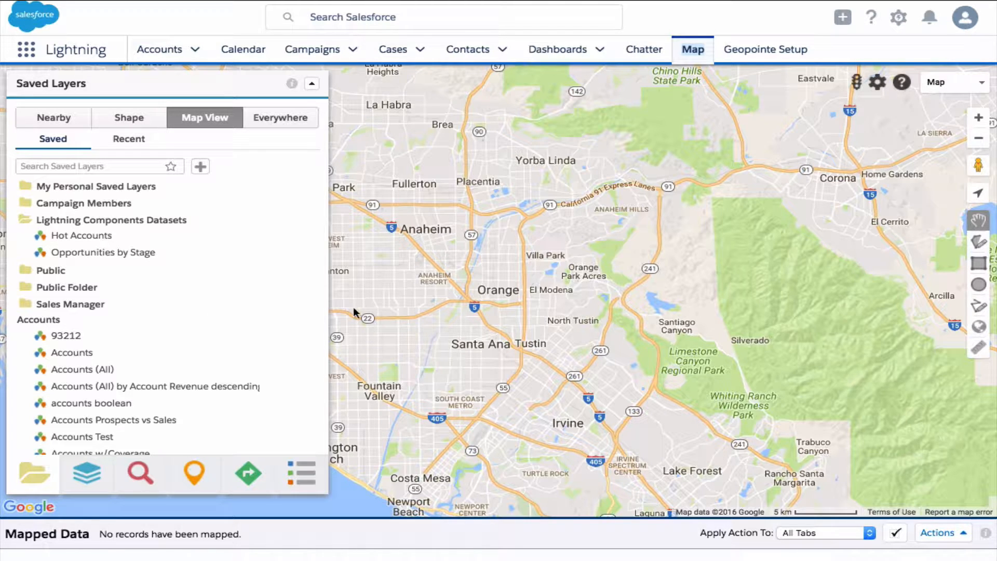
{"action": "mouse_move", "coordinate": [387, 313]}
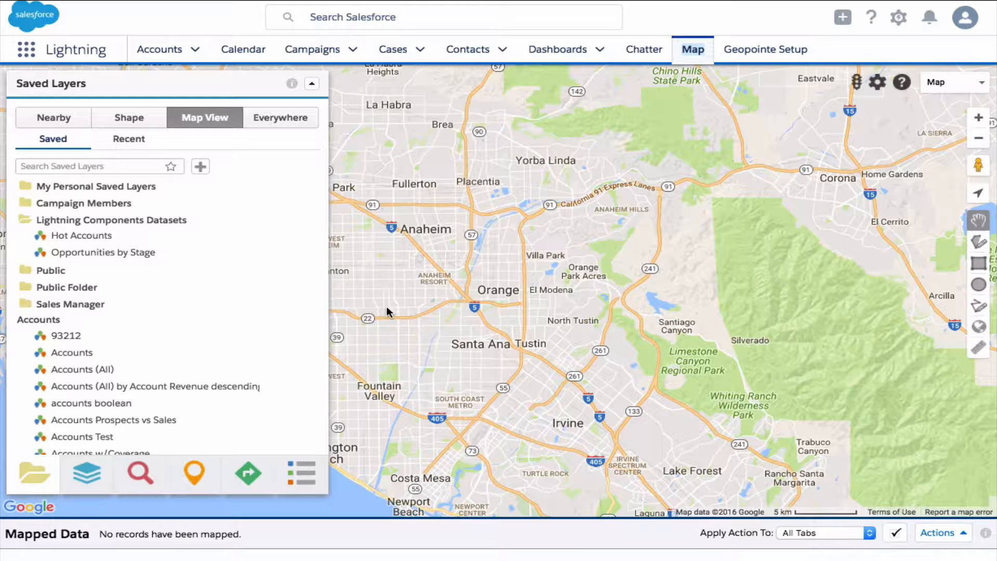
{"action": "mouse_move", "coordinate": [143, 238]}
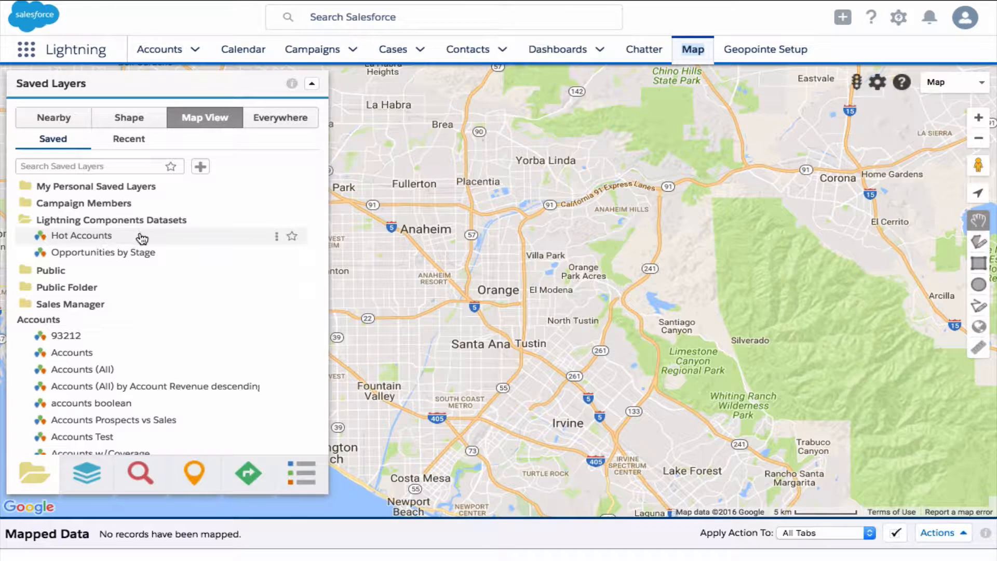
{"action": "mouse_move", "coordinate": [169, 257]}
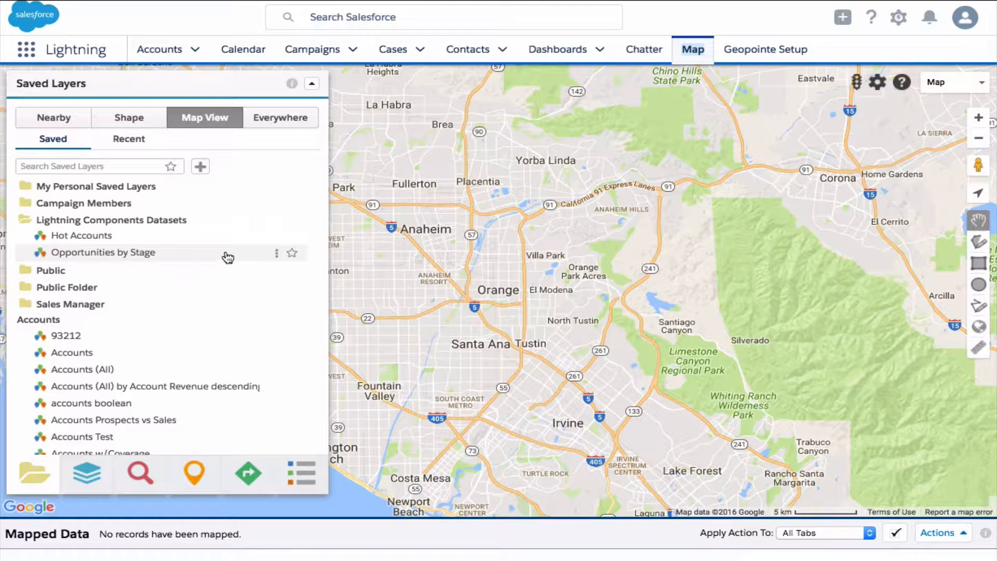
{"action": "mouse_move", "coordinate": [277, 240]}
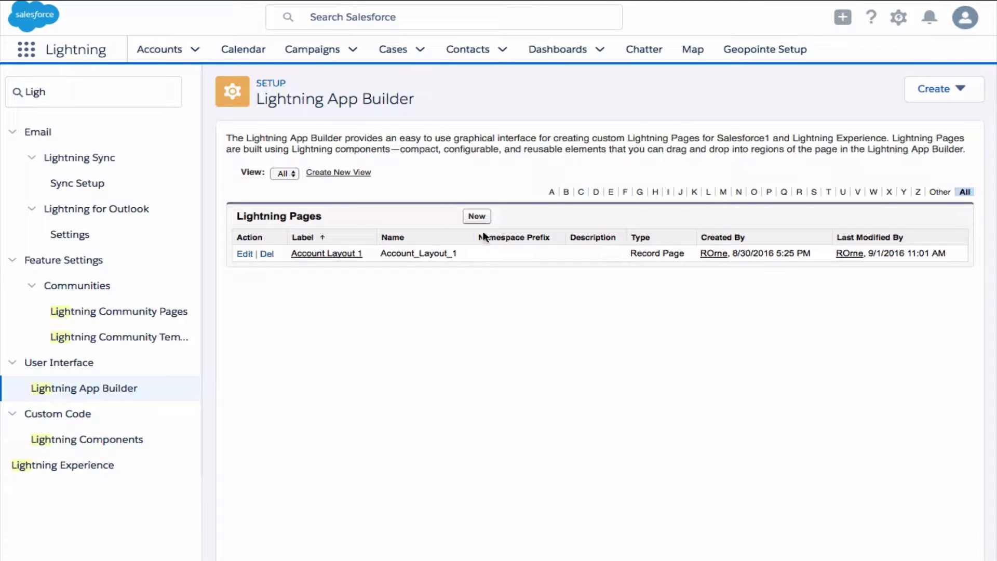
Step: Start a new App Page and choose the One Column layout
{"action": "left_click", "coordinate": [477, 216]}
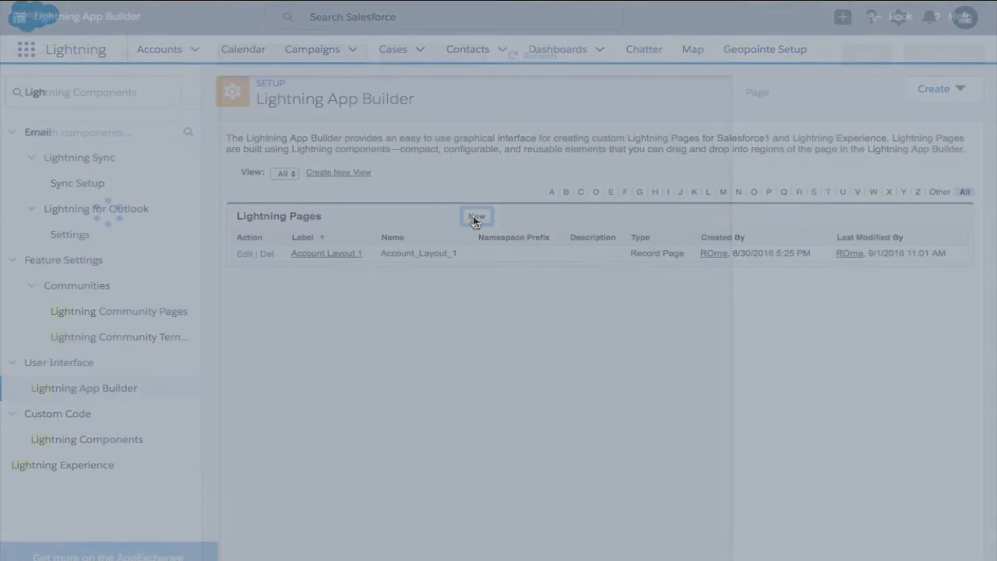
{"action": "left_click", "coordinate": [476, 217]}
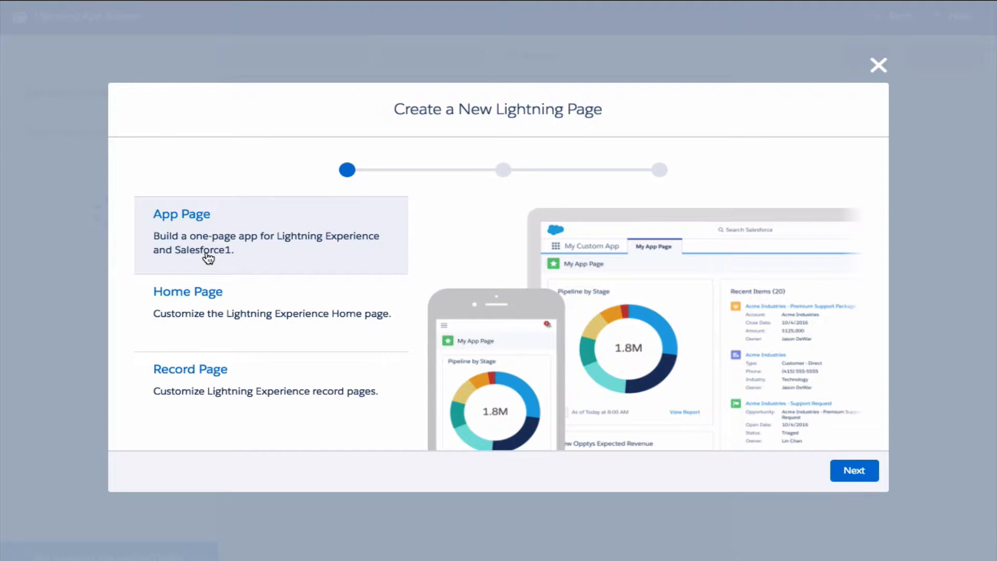
{"action": "left_click", "coordinate": [854, 471]}
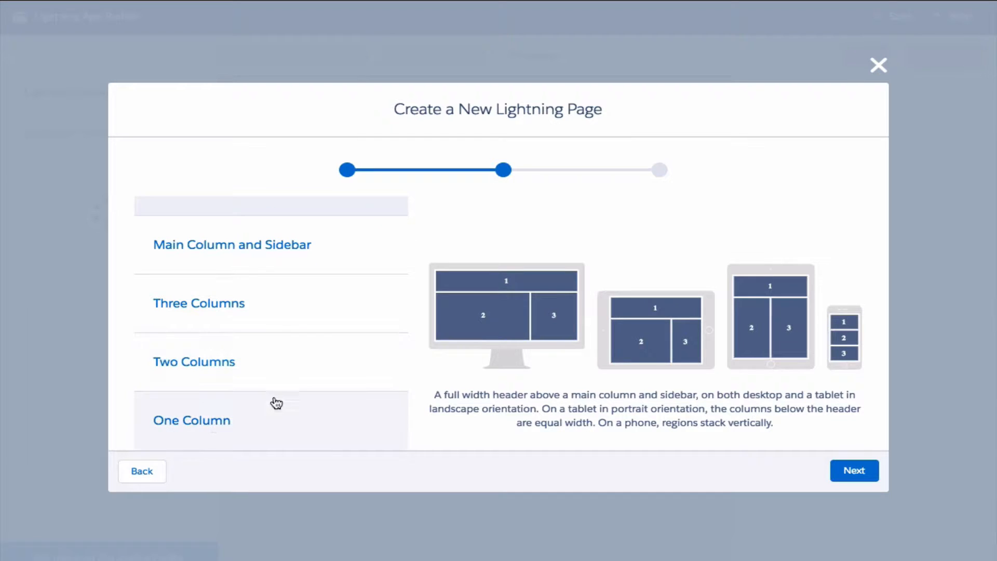
{"action": "left_click", "coordinate": [191, 421]}
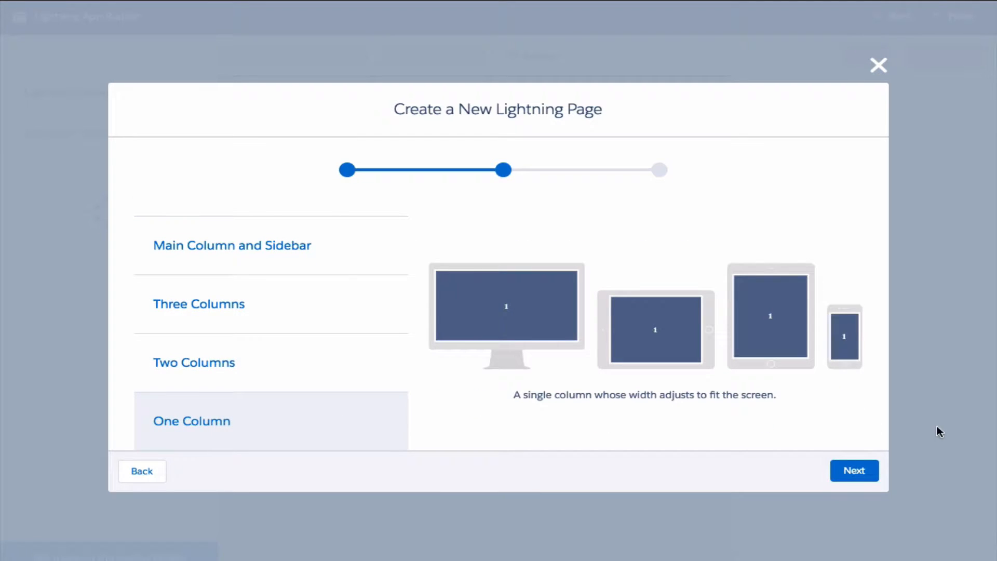
{"action": "left_click", "coordinate": [854, 471]}
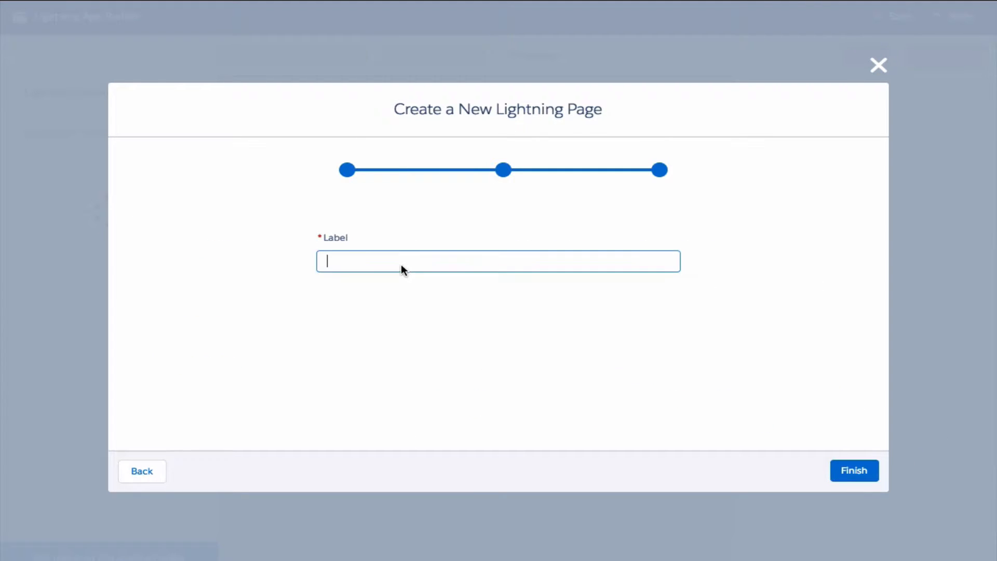
Step: Label the page 'High Value Records' and finish creating it
{"action": "type", "text": "High Value Records"}
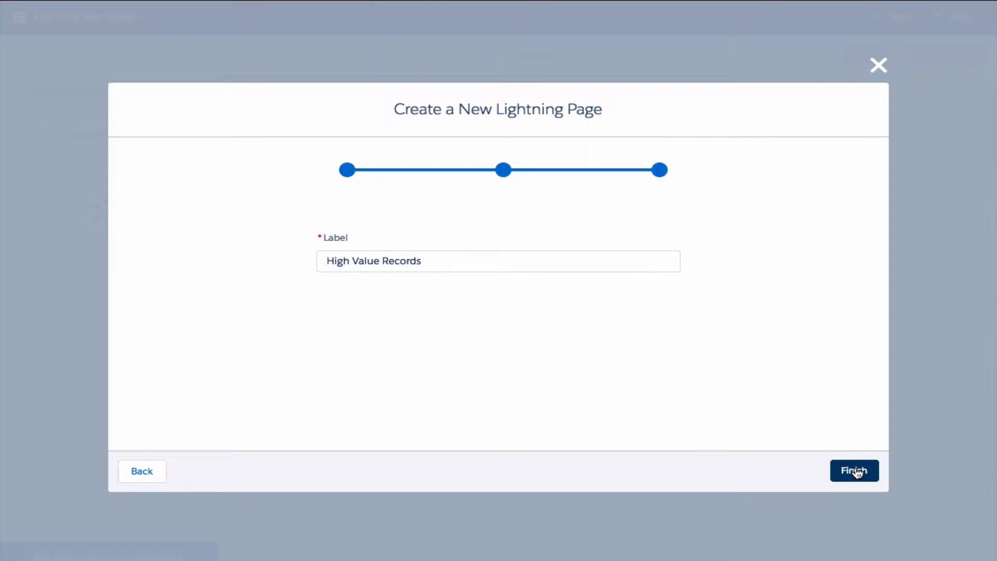
{"action": "left_click", "coordinate": [854, 471]}
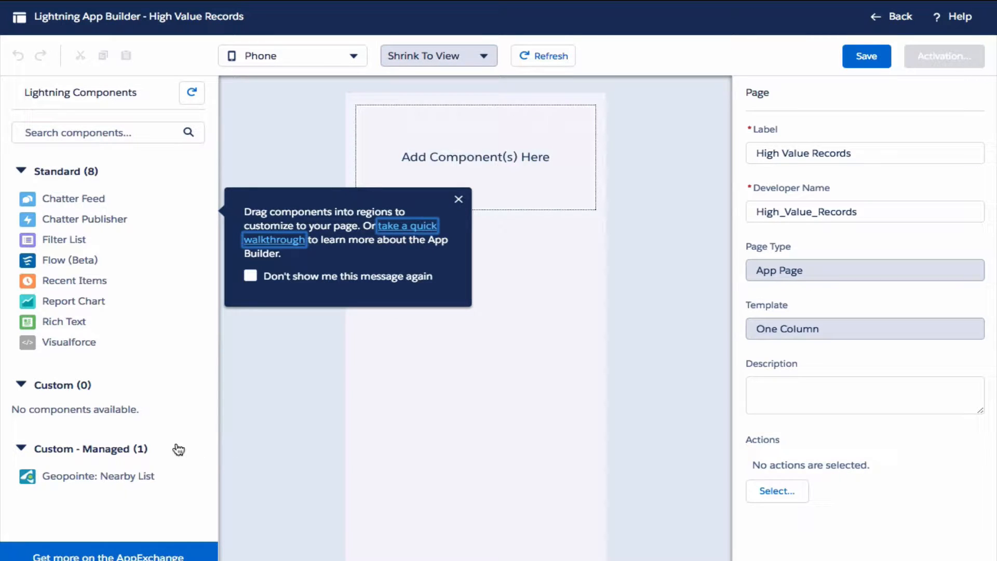
{"action": "mouse_move", "coordinate": [76, 476]}
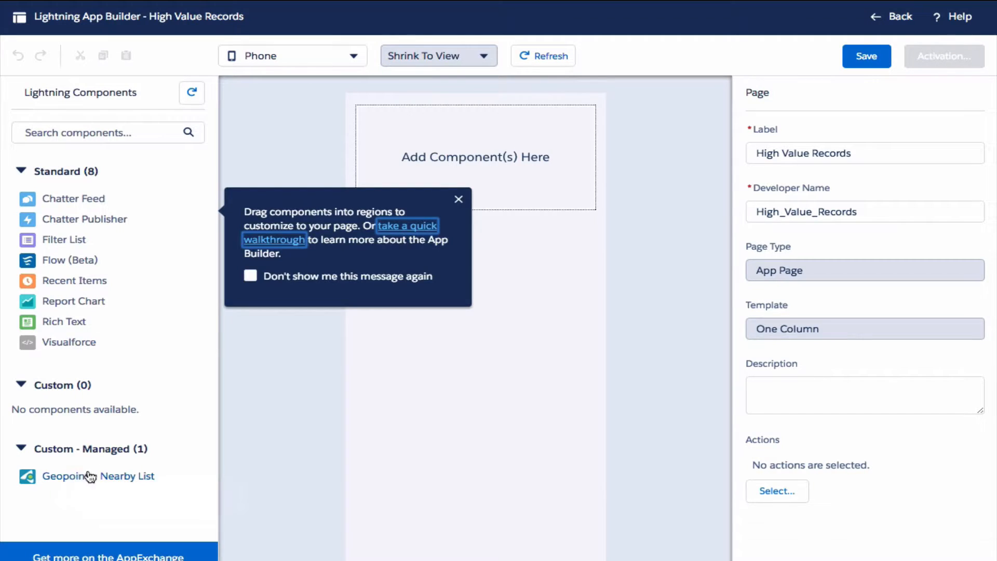
Step: Place a Geopointe Nearby List on the page with Data Set ID 14762946959670.9302246908735228
{"action": "left_click_drag", "start_coordinate": [98, 476], "coordinate": [475, 147]}
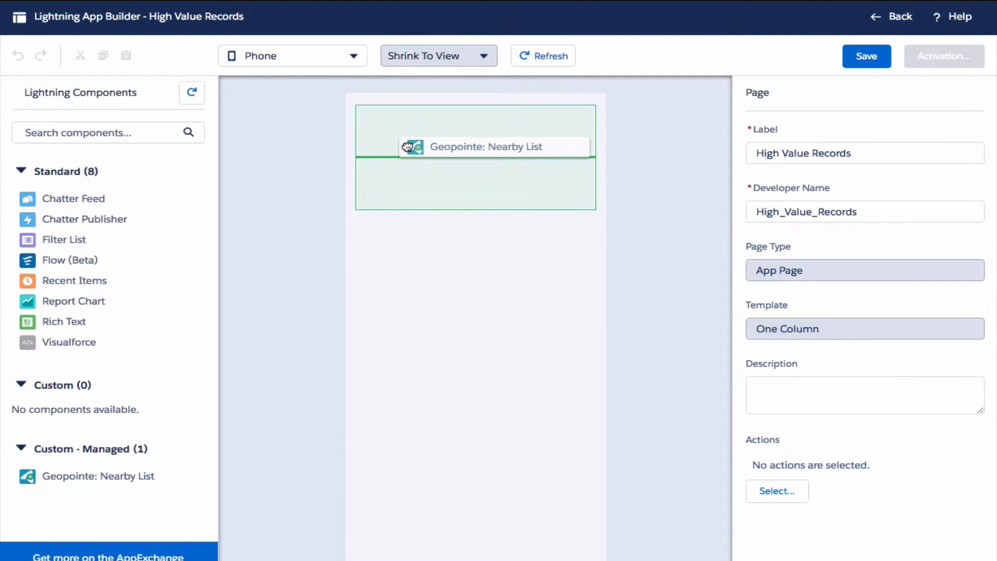
{"action": "left_click", "coordinate": [486, 146]}
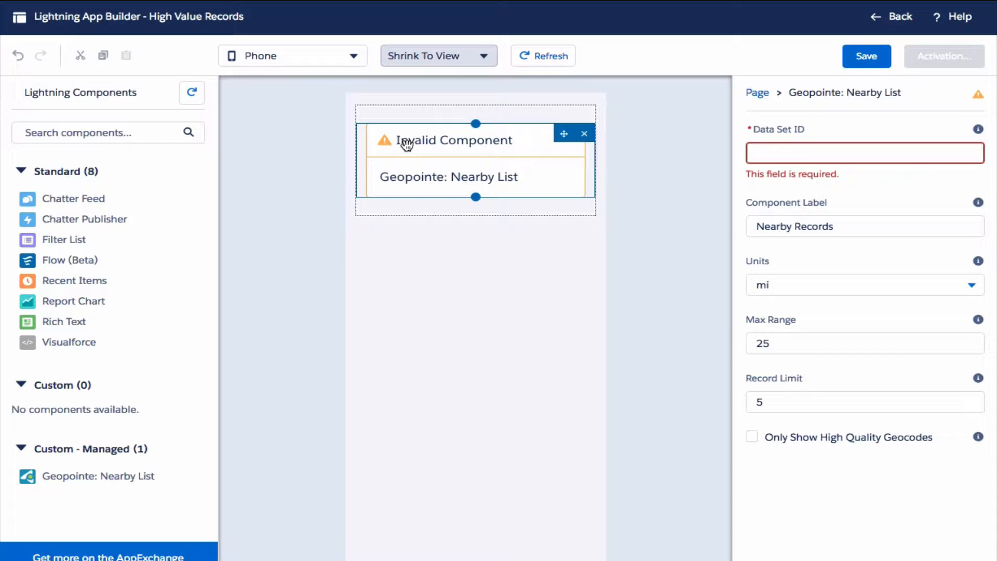
{"action": "type", "text": "14762946959670.9302246908735228"}
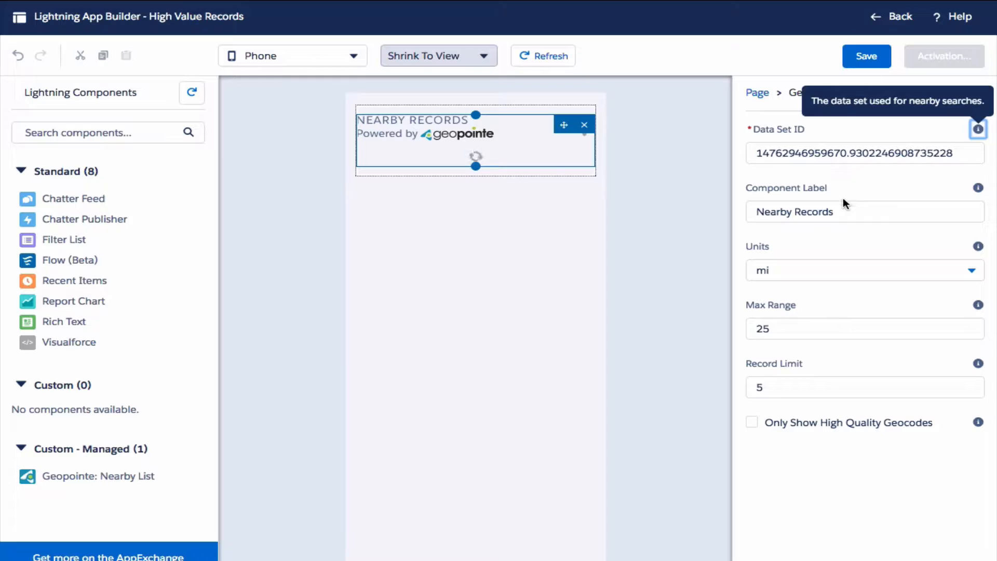
Step: Label the list 'Hot Accounts' with max range 25 miles and record limit 5
{"action": "left_click", "coordinate": [864, 210]}
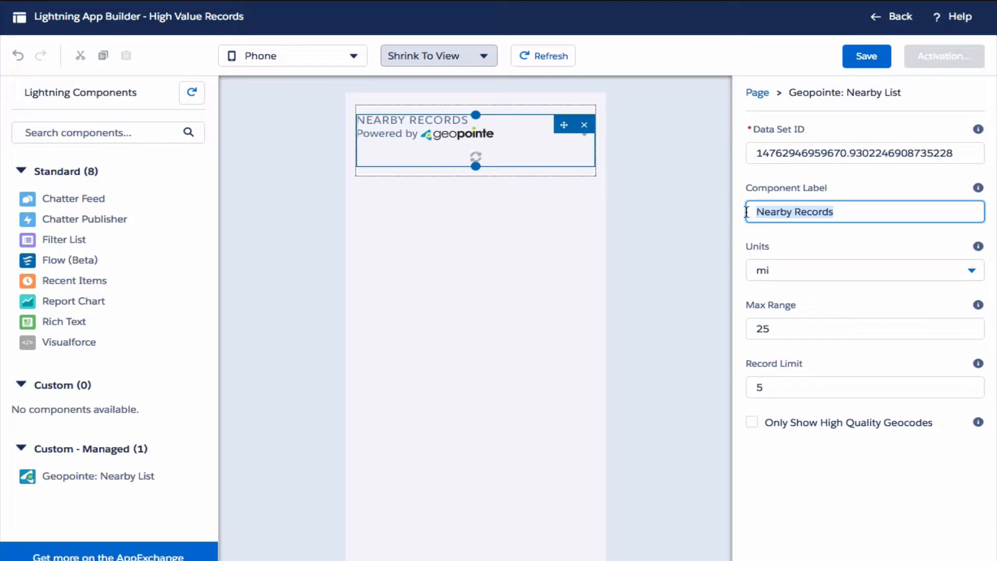
{"action": "type", "text": "Hot"}
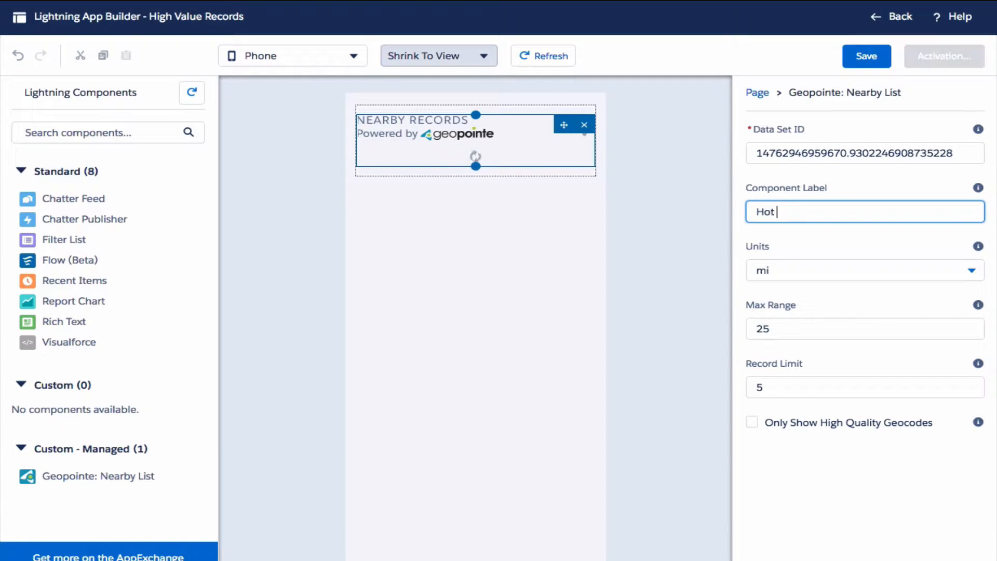
{"action": "type", "text": "Accounts"}
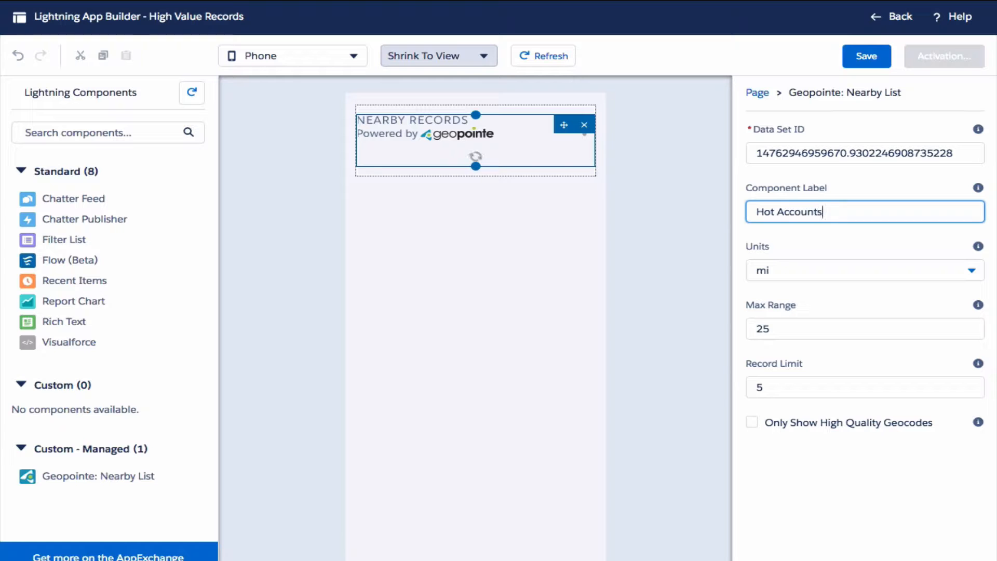
{"action": "mouse_move", "coordinate": [979, 188]}
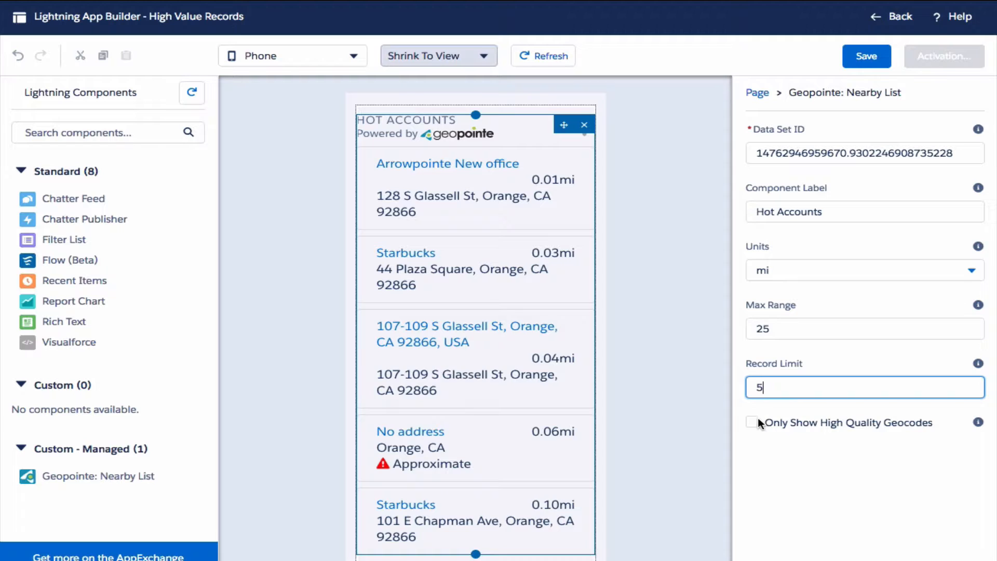
{"action": "left_click", "coordinate": [752, 423]}
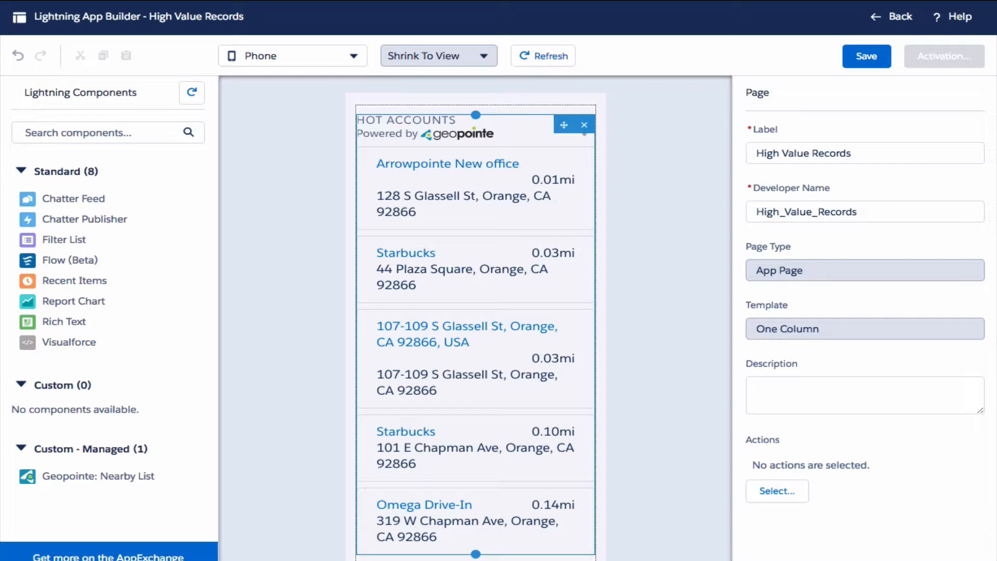
{"action": "mouse_move", "coordinate": [104, 504]}
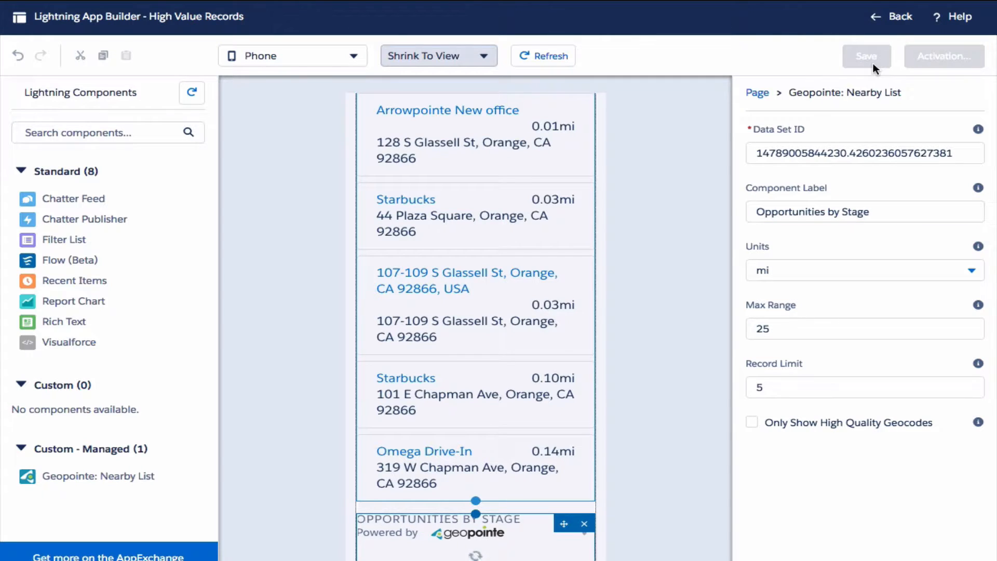
Step: Save the page with the Opportunities by Stage list below Hot Accounts
{"action": "left_click", "coordinate": [867, 56]}
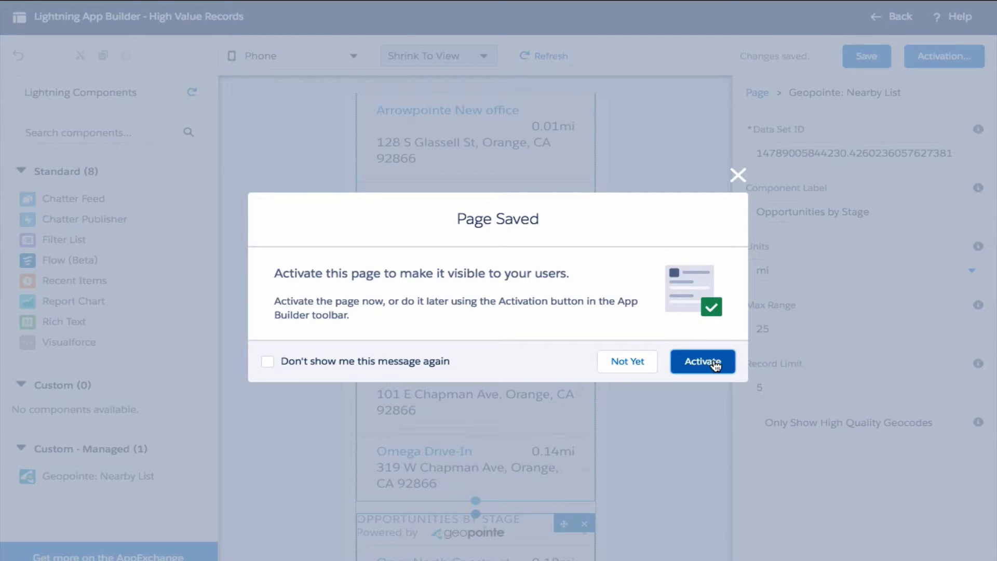
Step: Begin activation and change the app icon to the blue map icon
{"action": "left_click", "coordinate": [702, 362]}
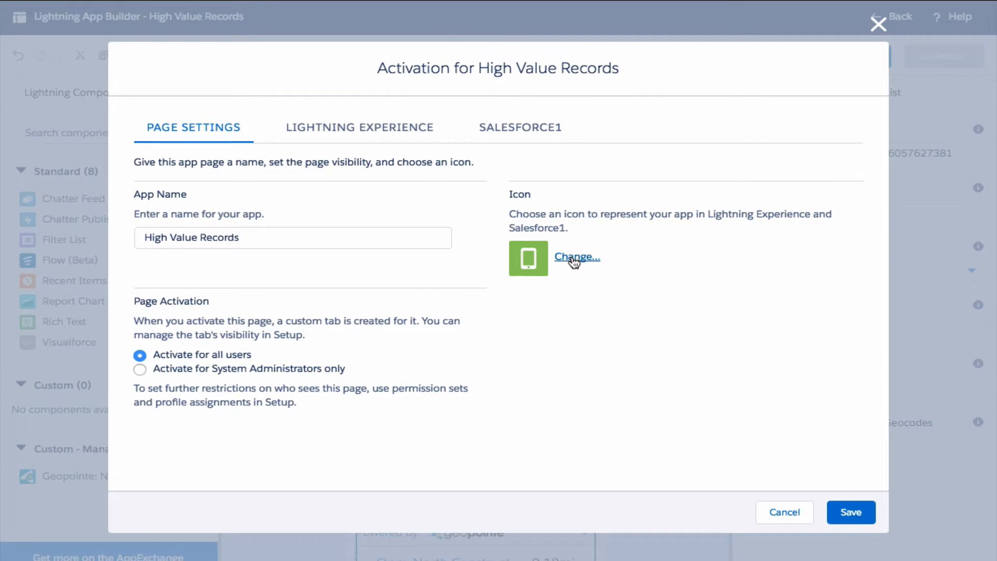
{"action": "left_click", "coordinate": [575, 256]}
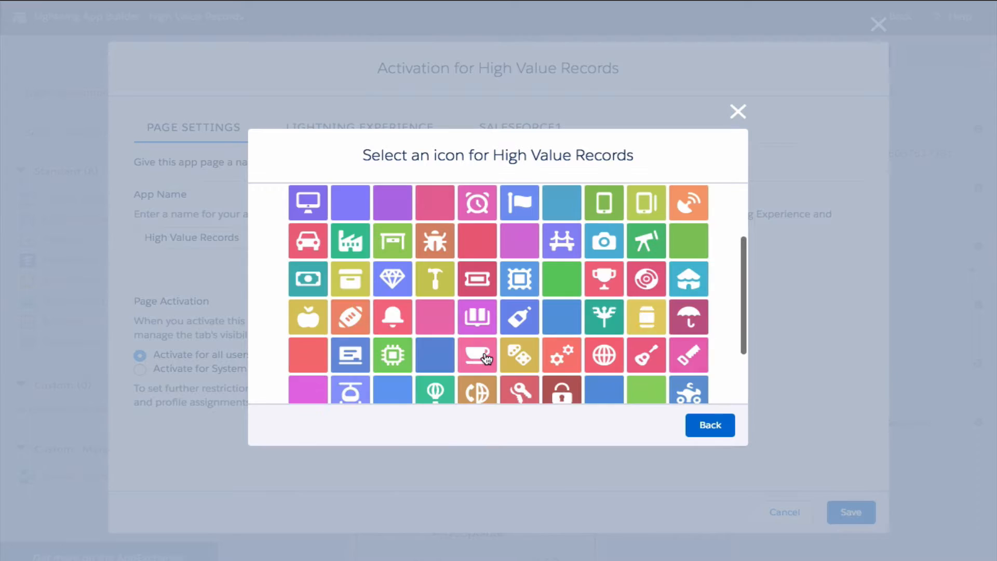
{"action": "scroll", "scroll_direction": "down", "scroll_amount": 3}
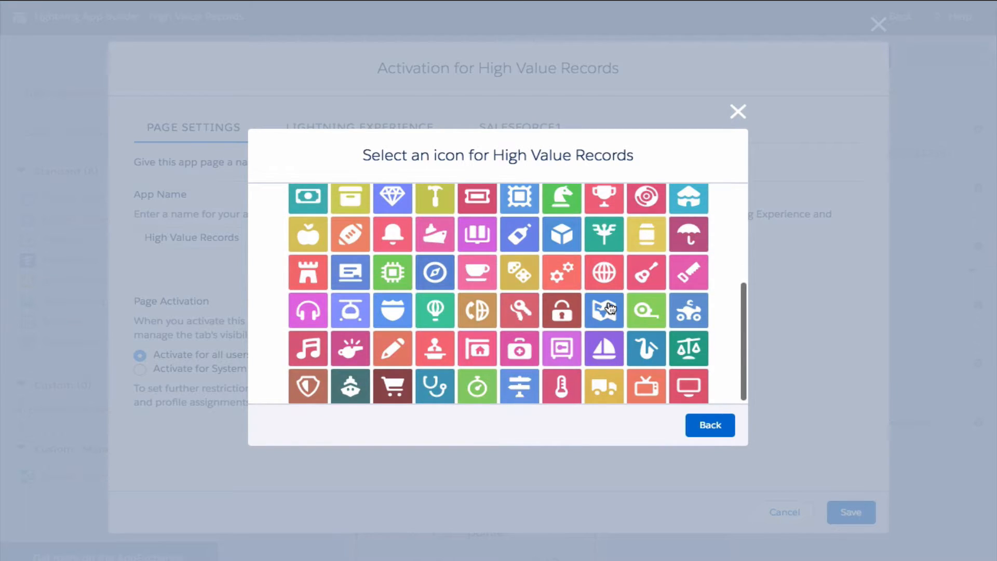
{"action": "left_click", "coordinate": [603, 311]}
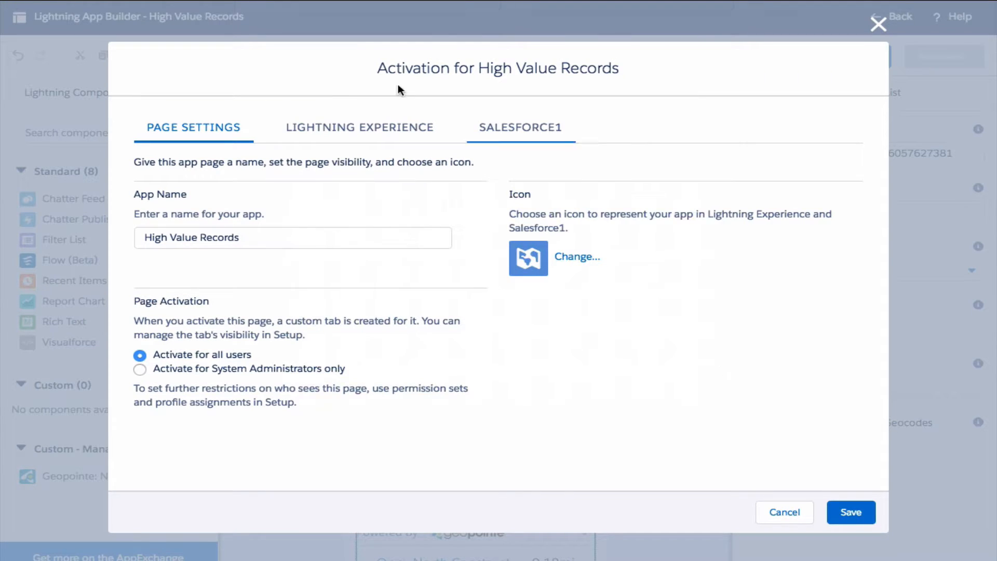
{"action": "mouse_move", "coordinate": [358, 127]}
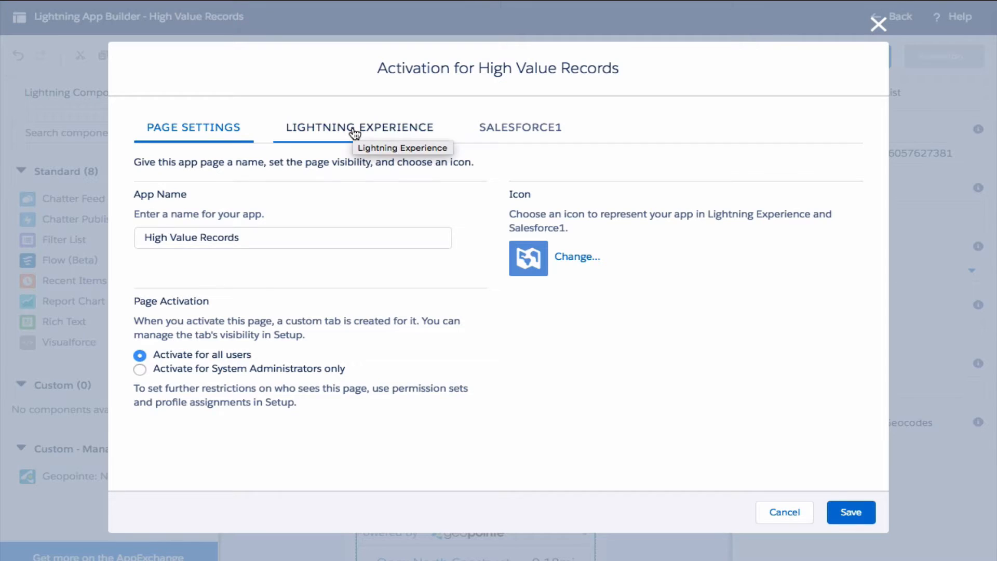
Step: Add the page to the Salesforce1 navigation menu below Events
{"action": "left_click", "coordinate": [359, 127]}
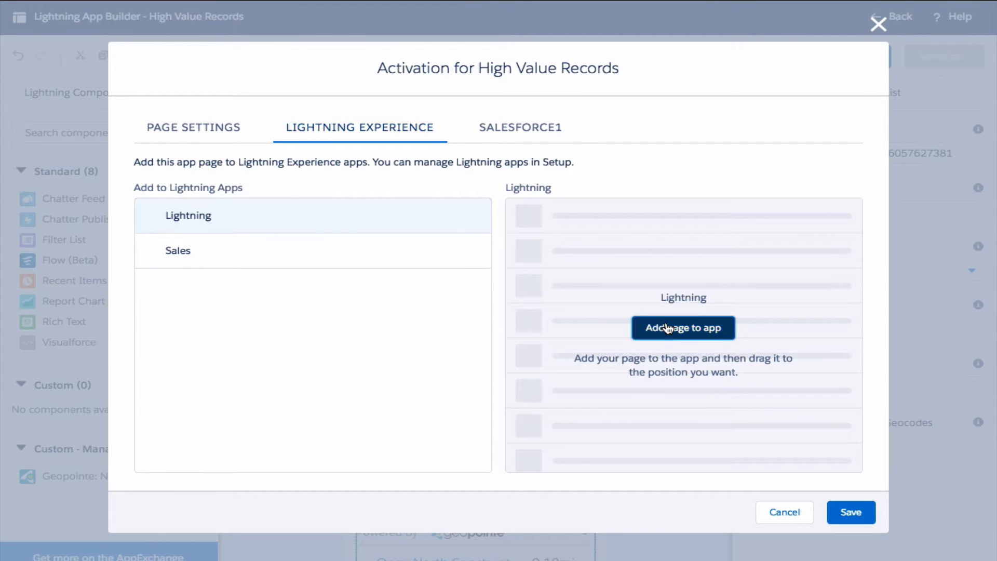
{"action": "left_click", "coordinate": [521, 127]}
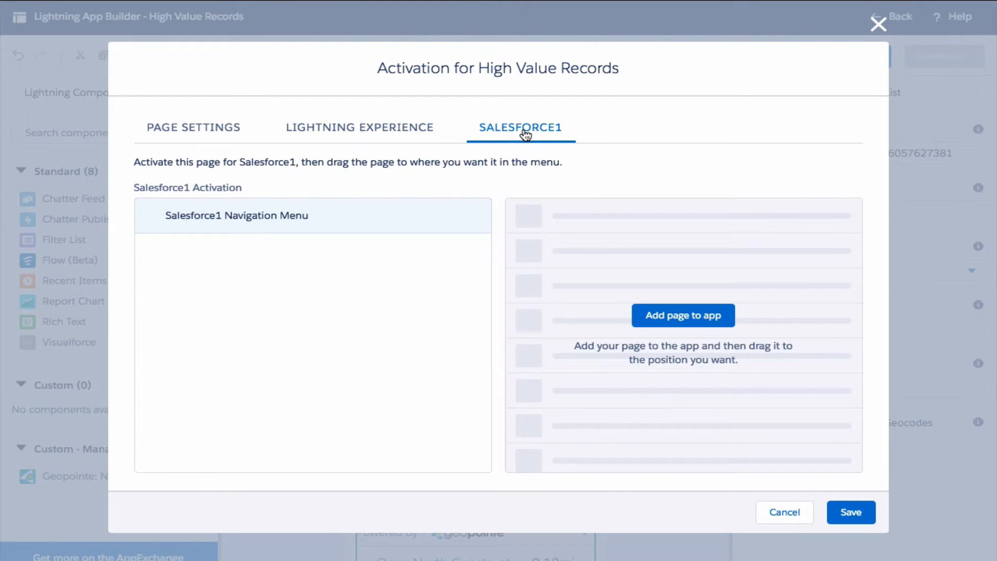
{"action": "left_click", "coordinate": [683, 315]}
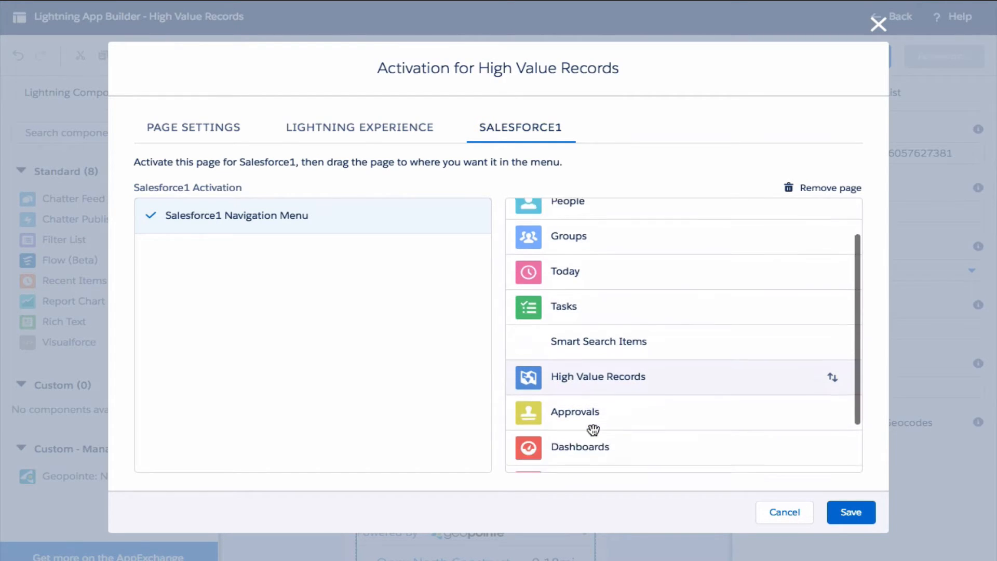
{"action": "scroll", "scroll_direction": "down", "scroll_amount": 3}
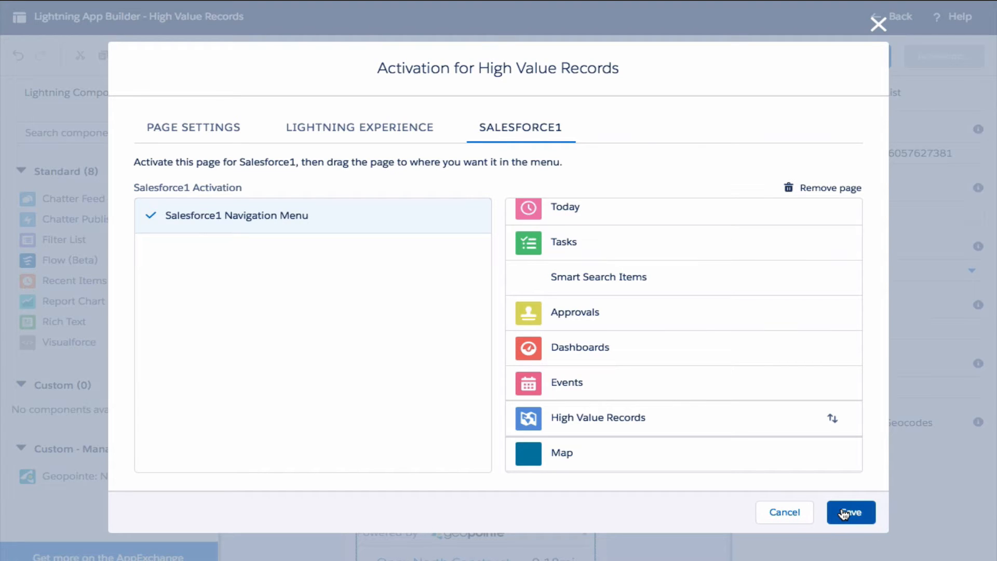
Step: Save the activation settings and the page
{"action": "left_click", "coordinate": [851, 512]}
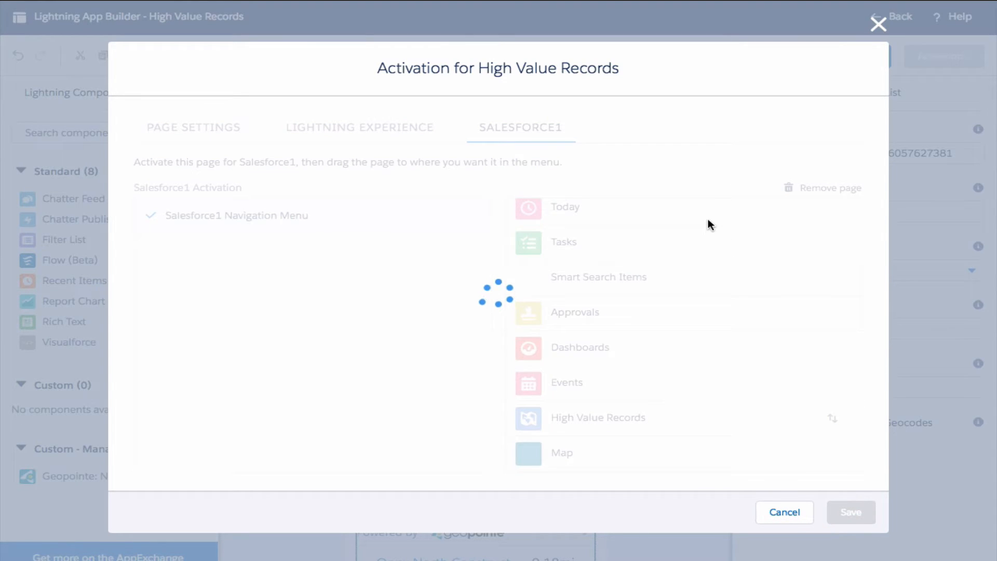
{"action": "left_click", "coordinate": [785, 512]}
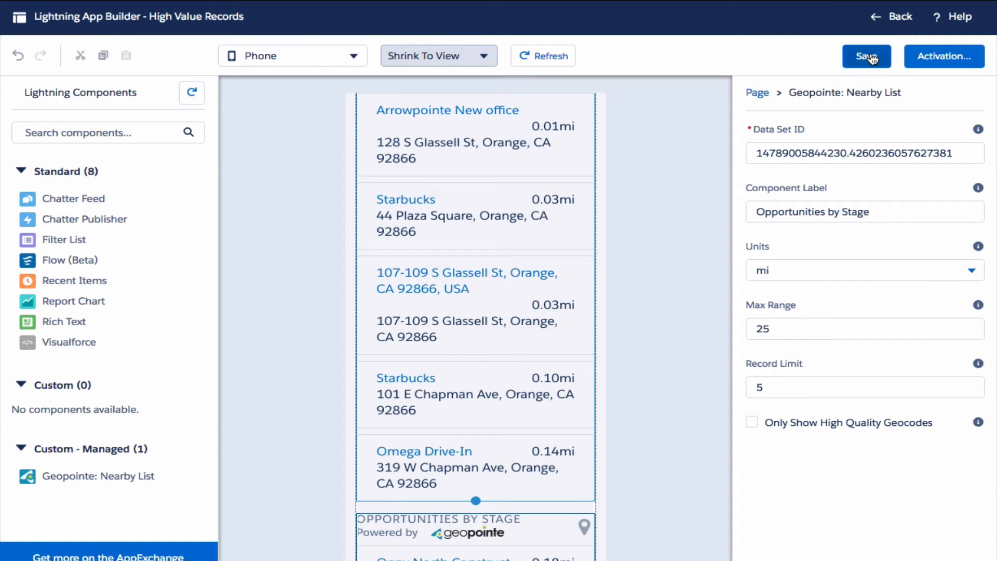
{"action": "left_click", "coordinate": [866, 56]}
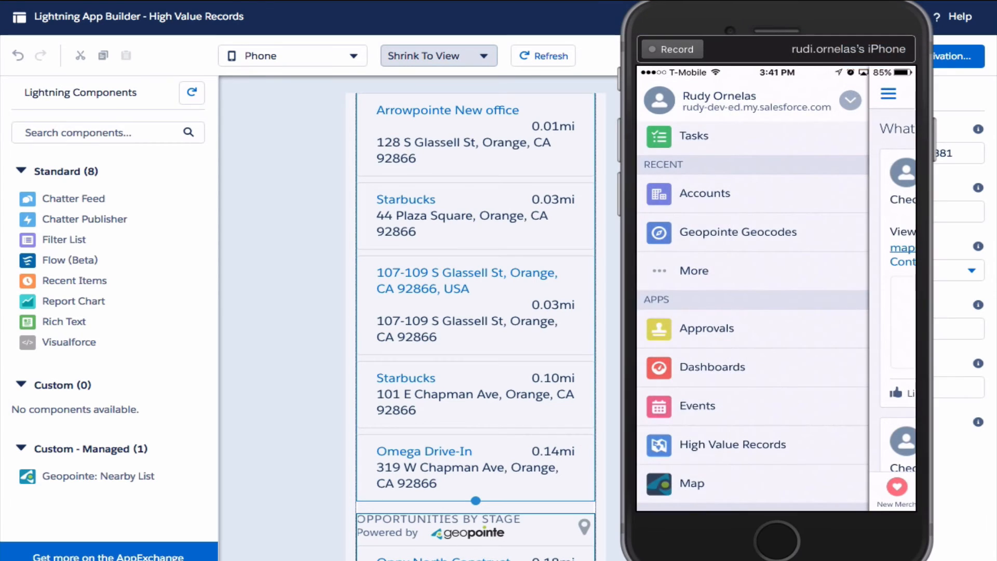
Step: Open High Value Records in Salesforce1 and show its map using the current location near Orange
{"action": "scroll", "scroll_direction": "down", "scroll_amount": 3}
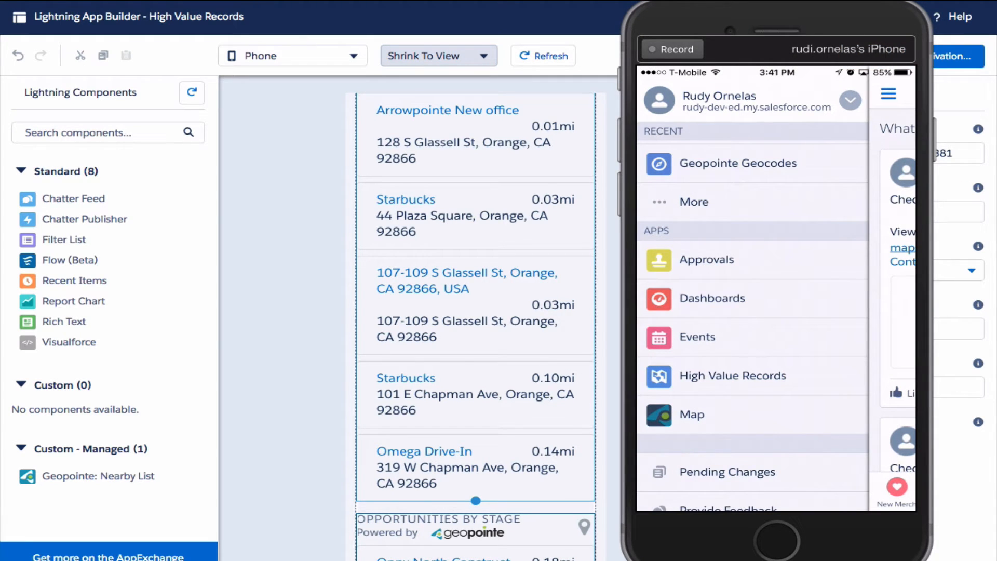
{"action": "left_click", "coordinate": [732, 375]}
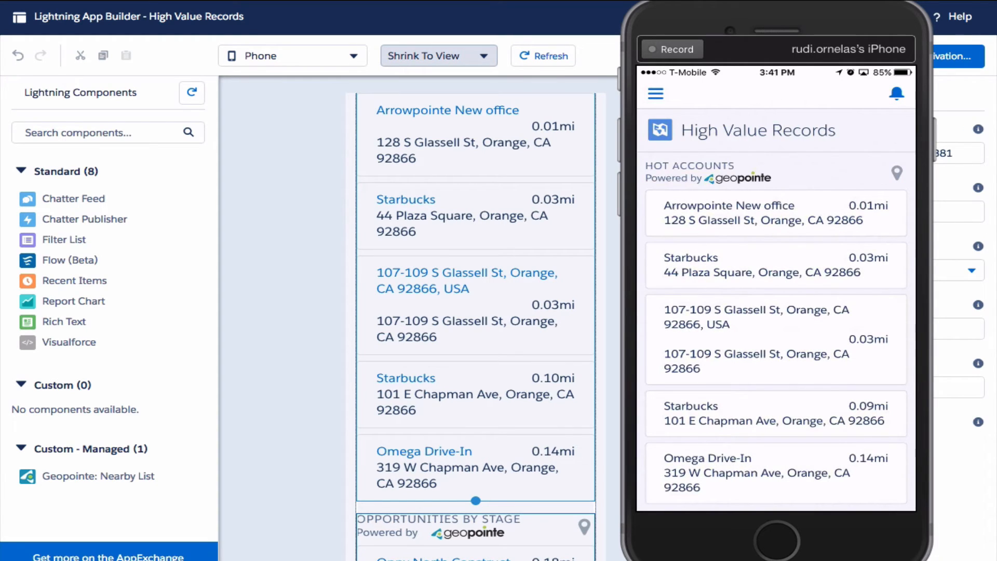
{"action": "scroll", "scroll_direction": "down", "scroll_amount": 3}
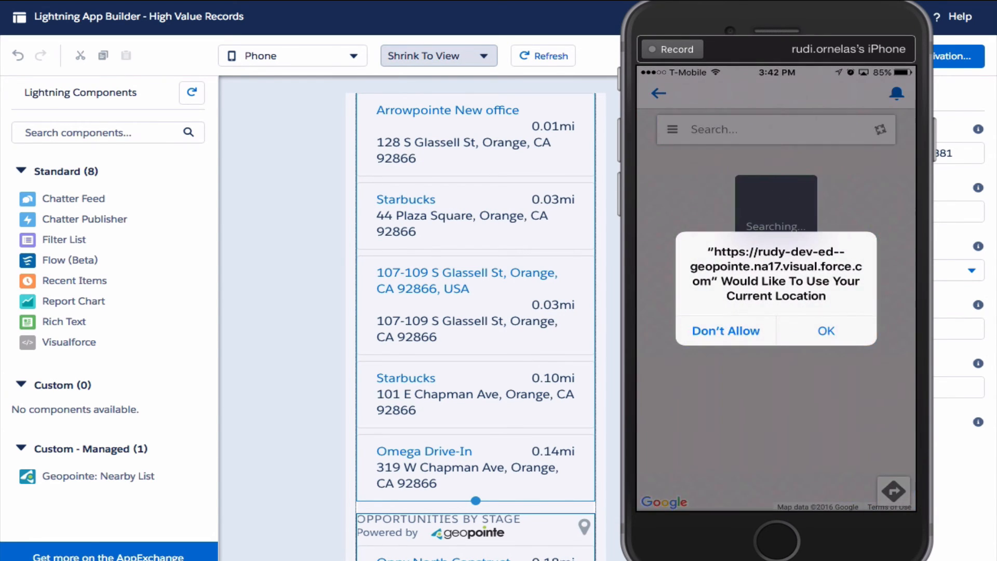
{"action": "left_click", "coordinate": [825, 330]}
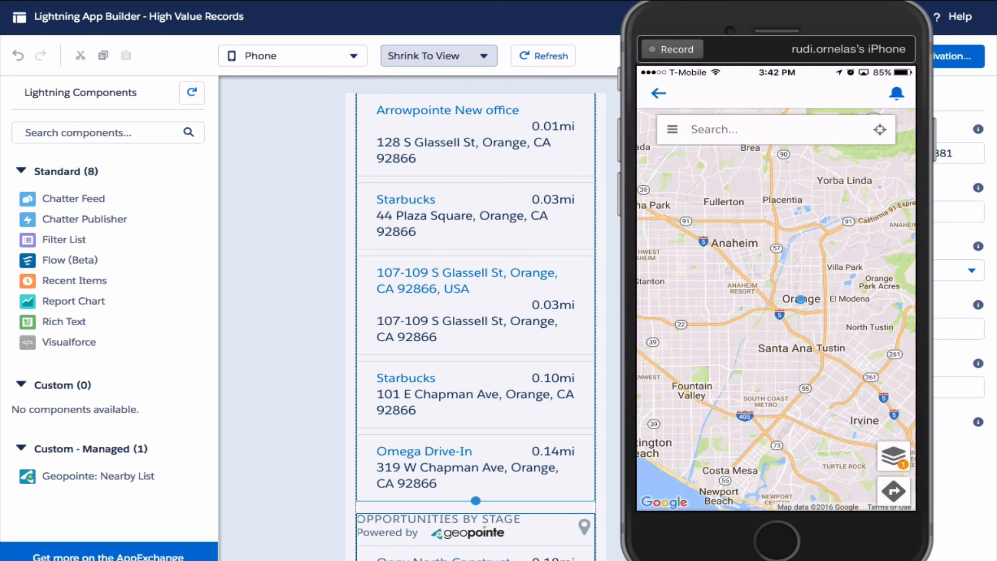